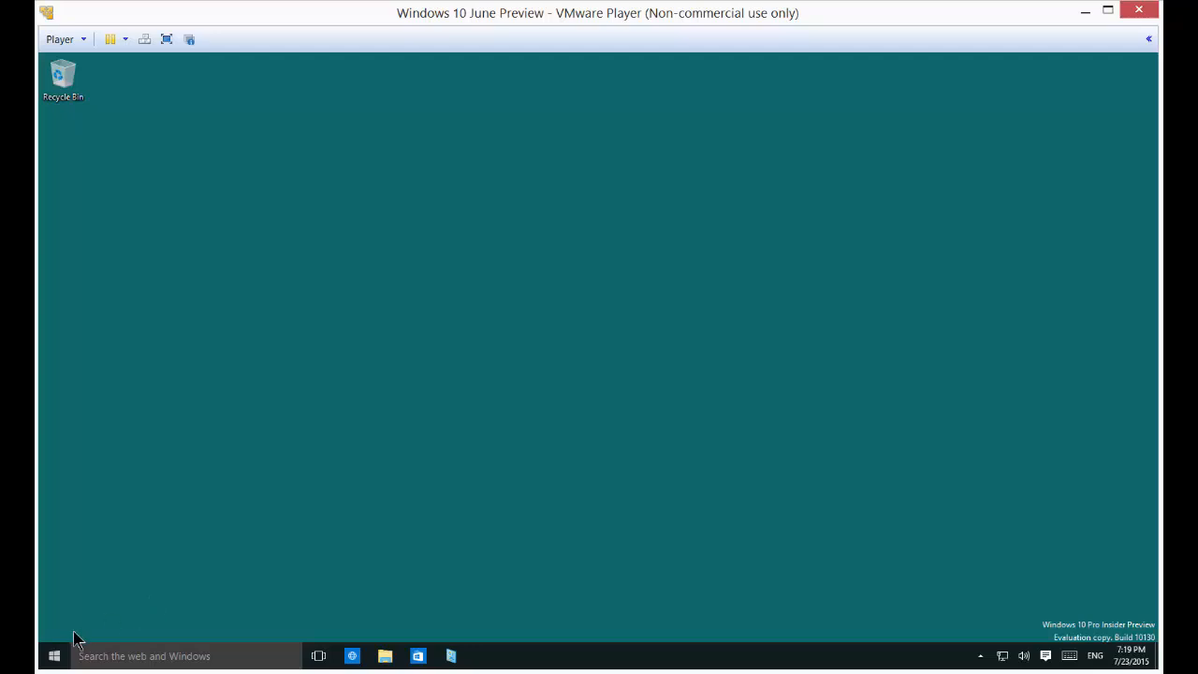
Step: Open Control Panel from the Start menu's Most used list
click(54, 655)
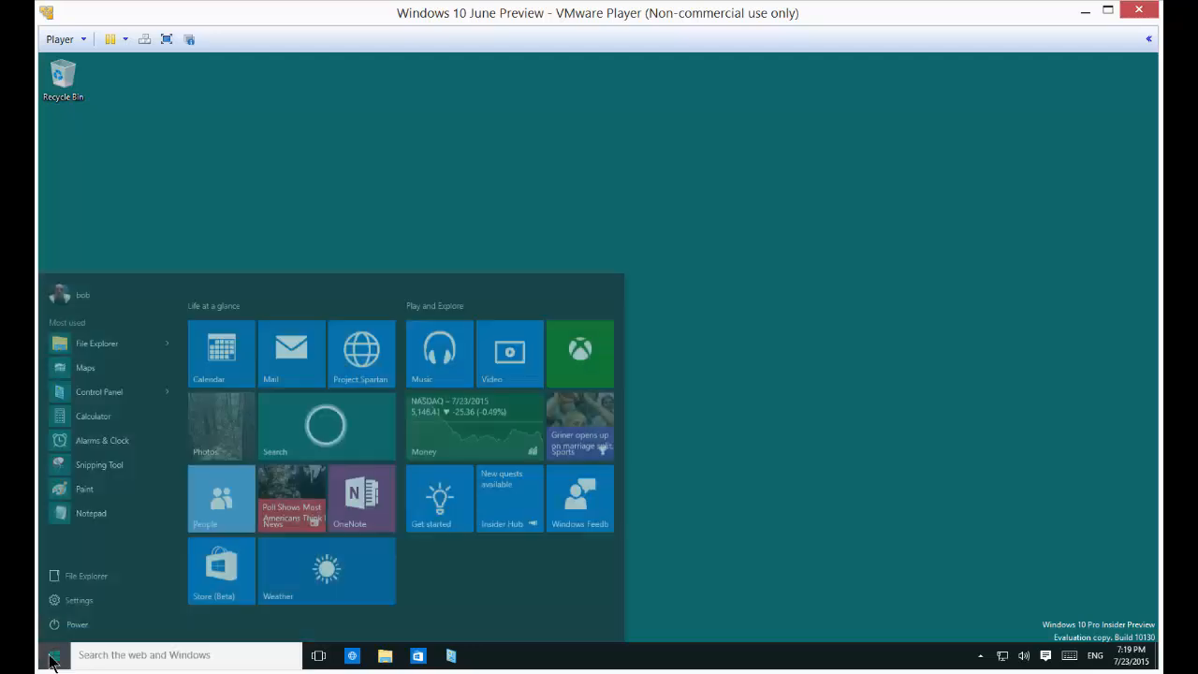
click(53, 654)
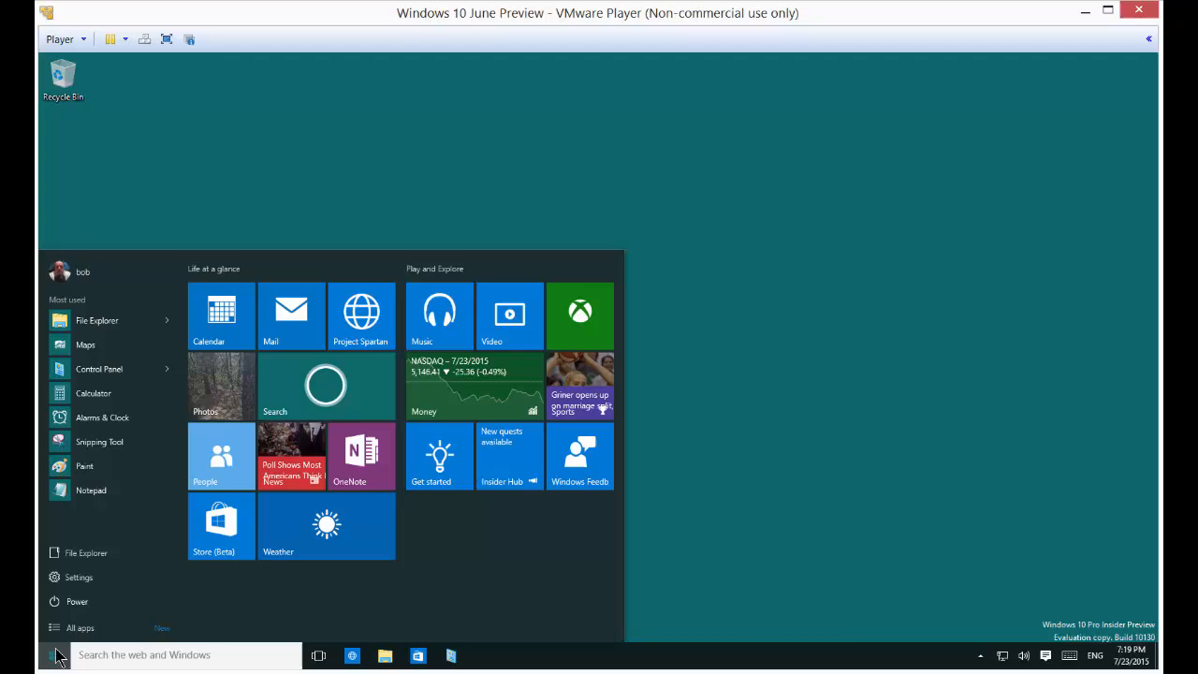
click(99, 368)
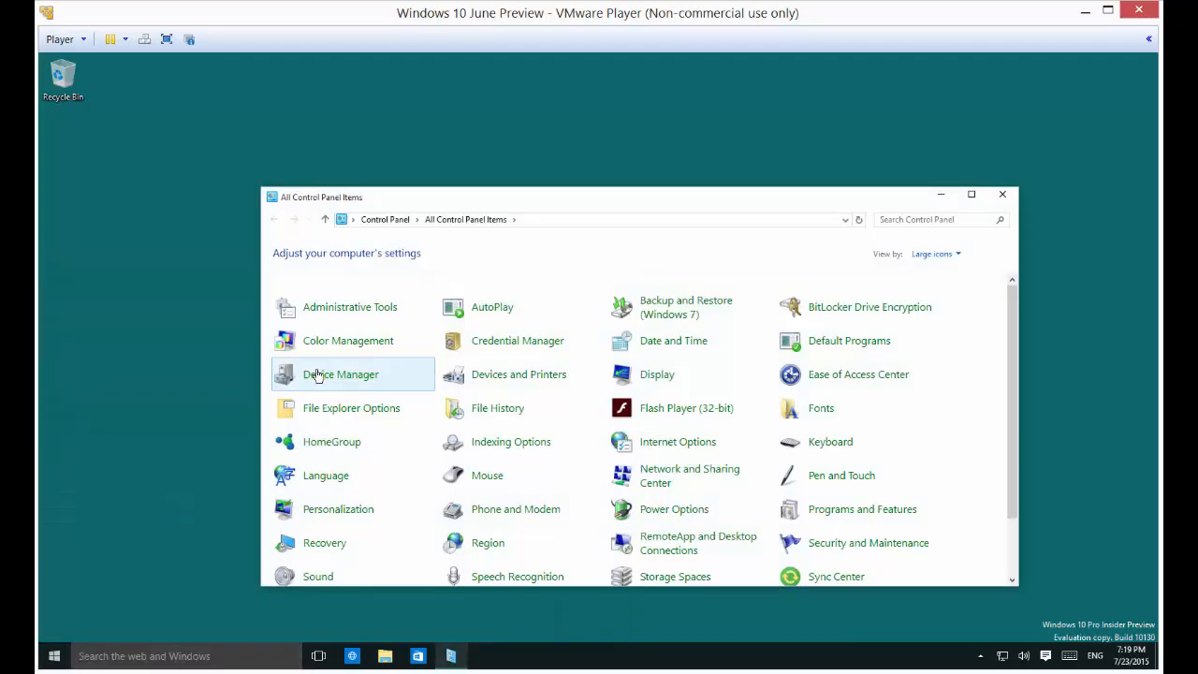
mouse_move(350, 307)
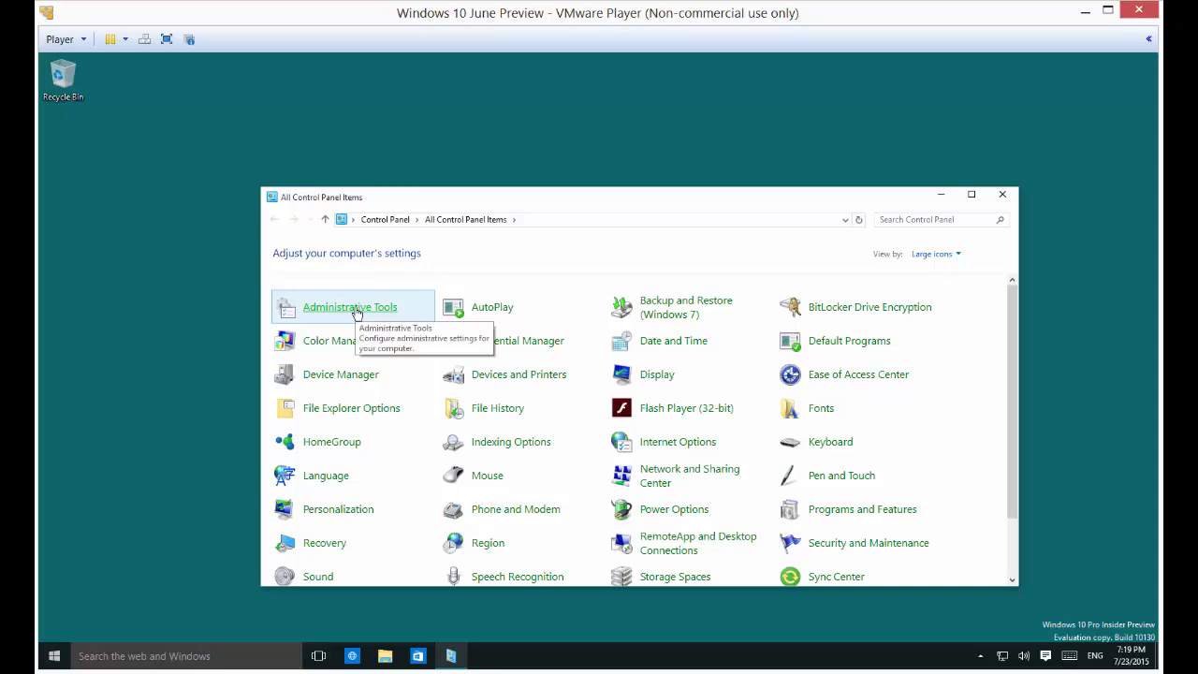
Step: Open Administrative Tools from the Control Panel items
double_click(350, 306)
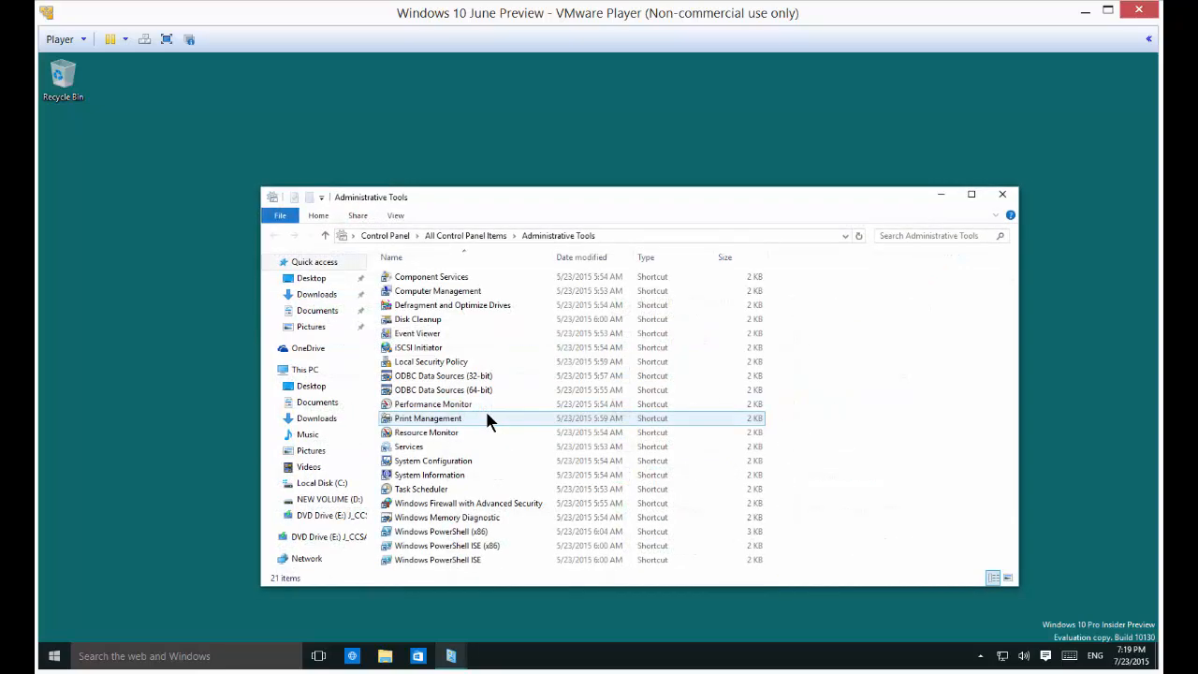
mouse_move(465, 275)
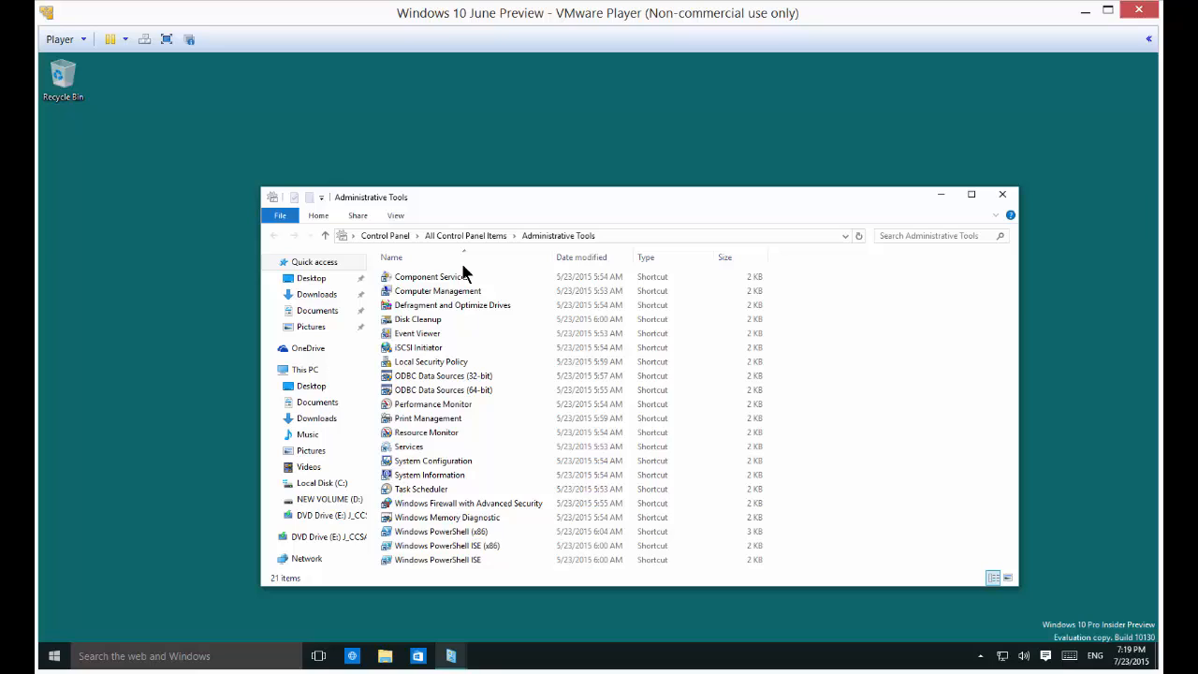
mouse_move(468, 291)
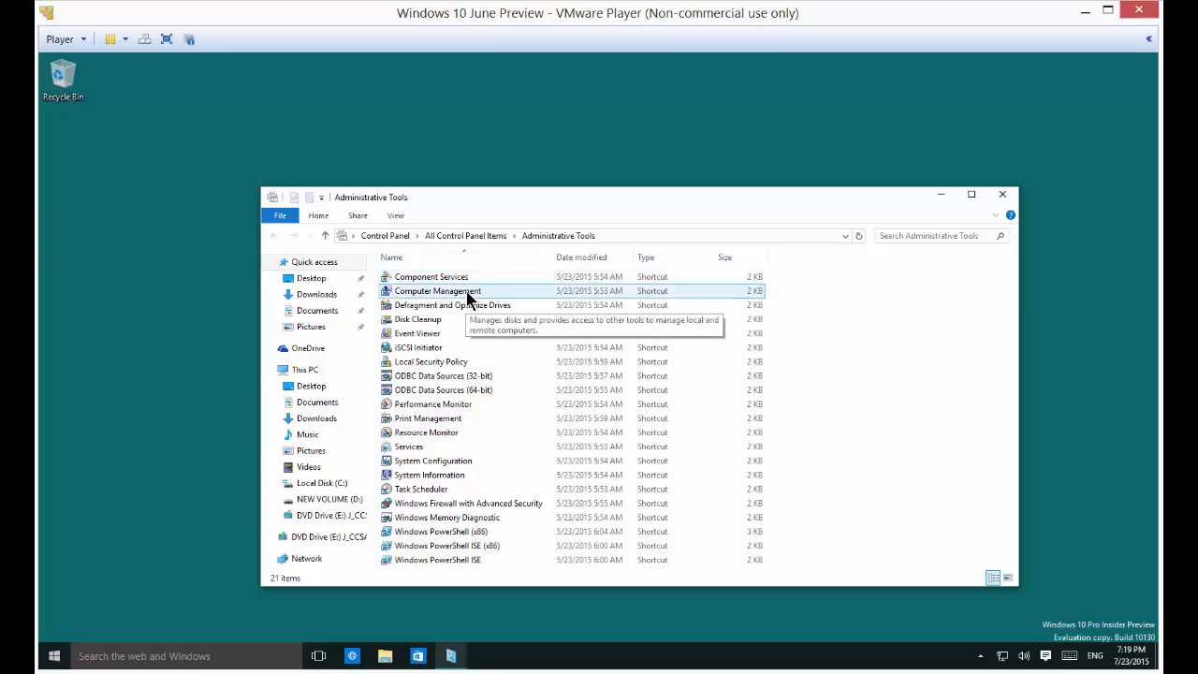
Step: Launch Computer Management, browse Local Users and Groups, and right-click the Administrator account
double_click(437, 290)
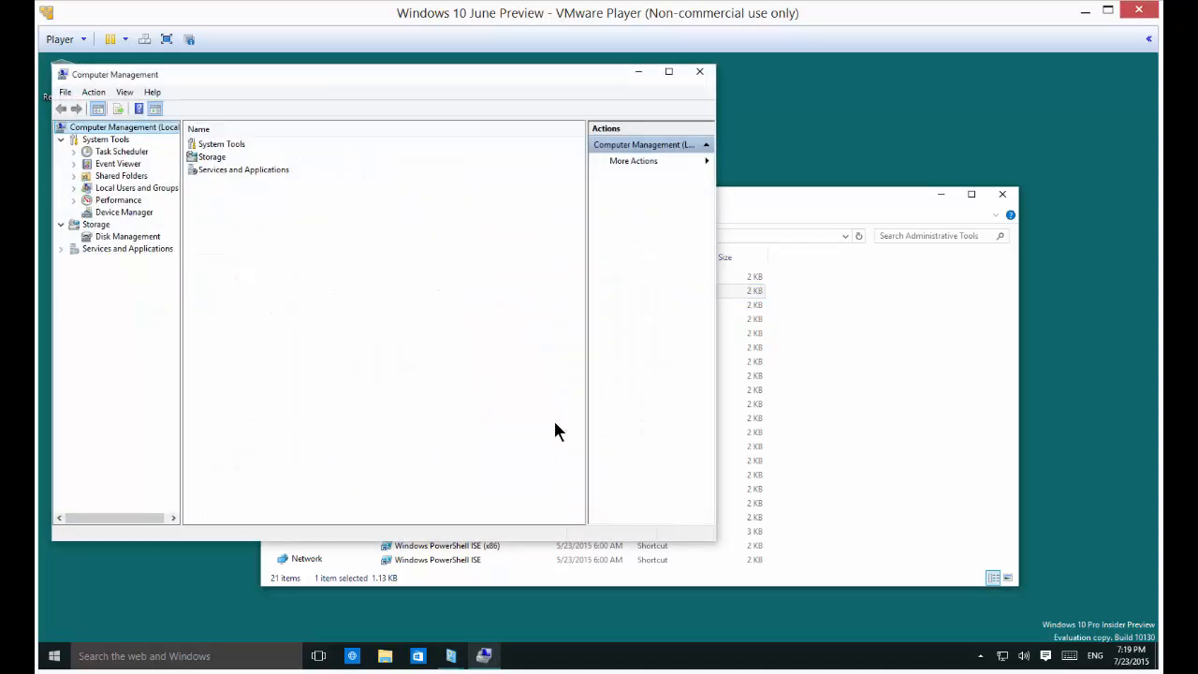
mouse_move(181, 232)
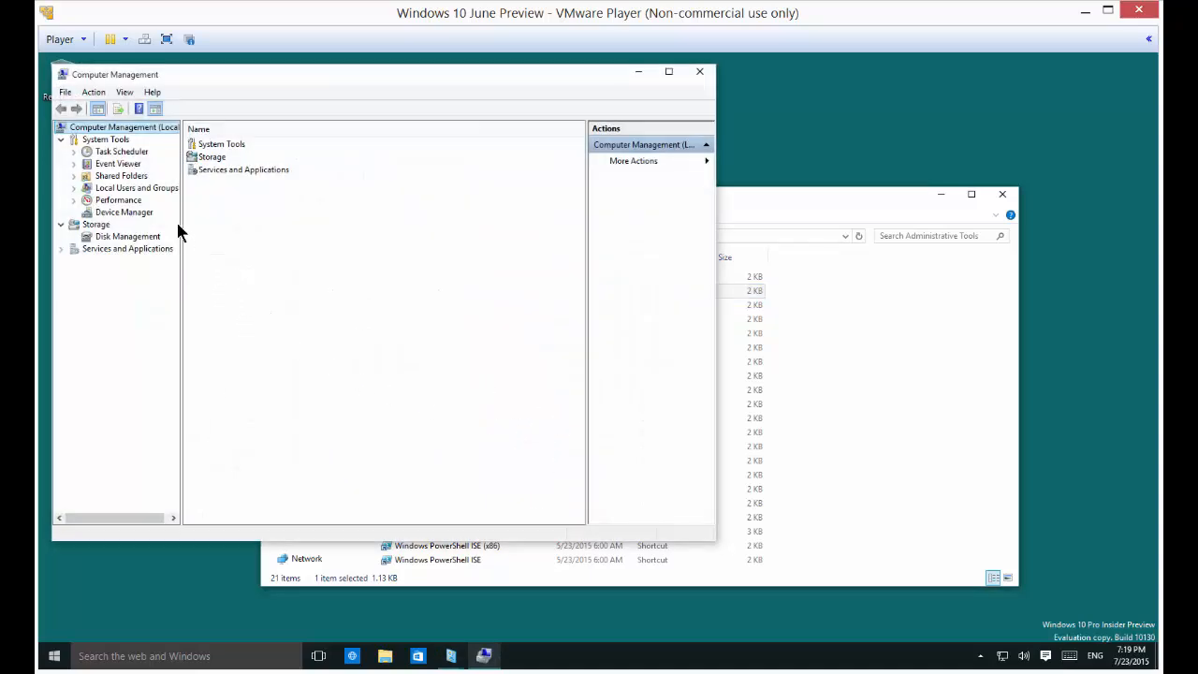
click(136, 188)
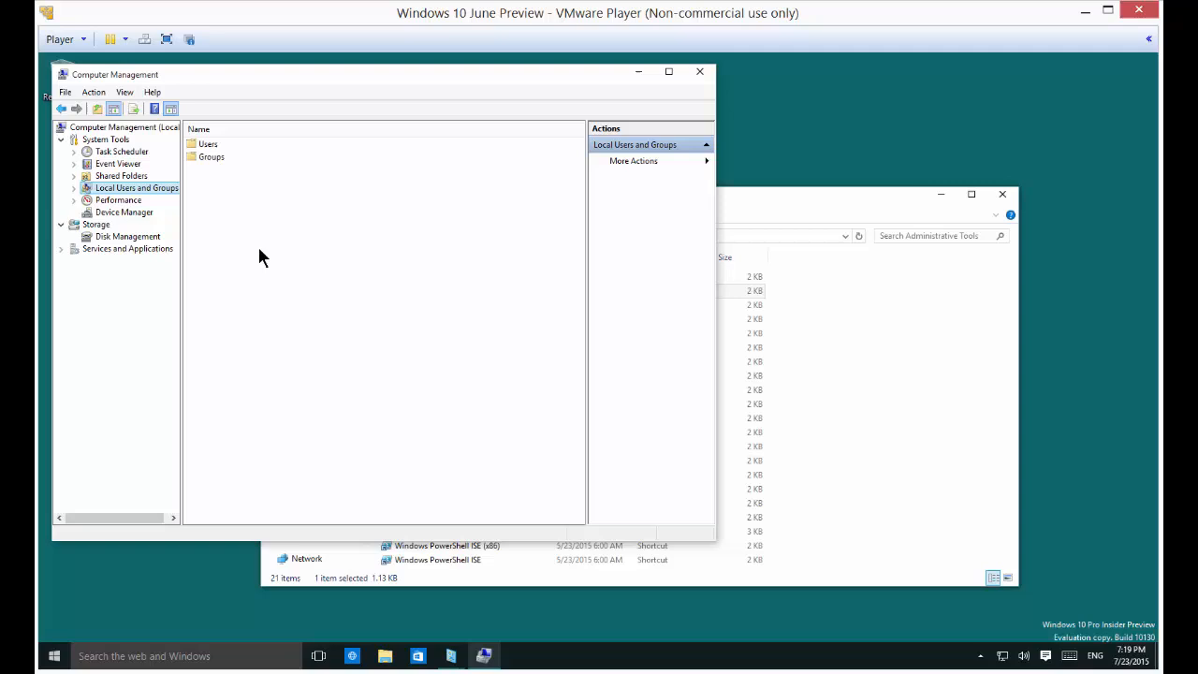
mouse_move(207, 157)
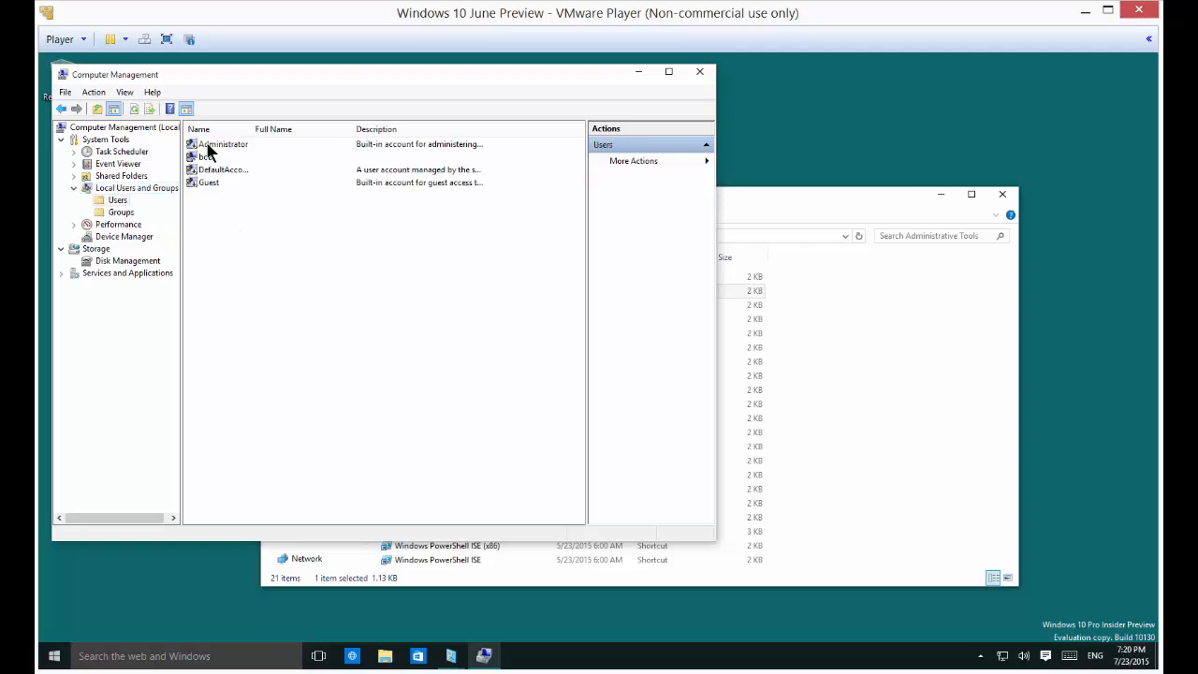
click(223, 143)
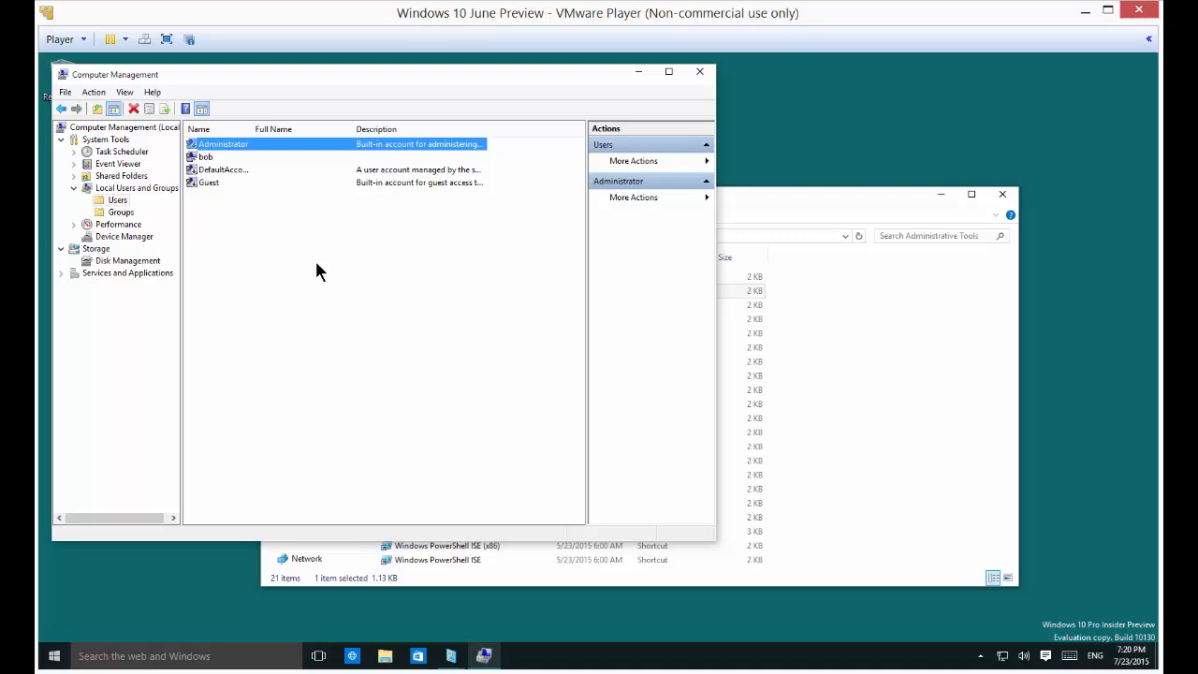
mouse_move(276, 250)
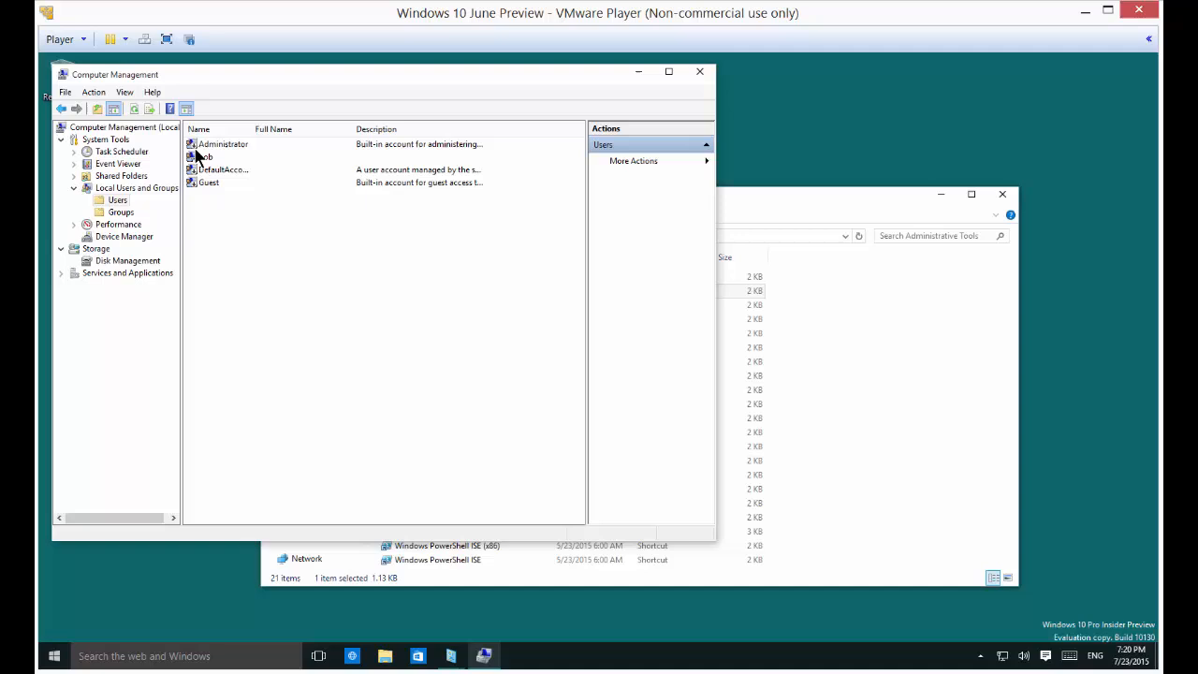
mouse_move(199, 180)
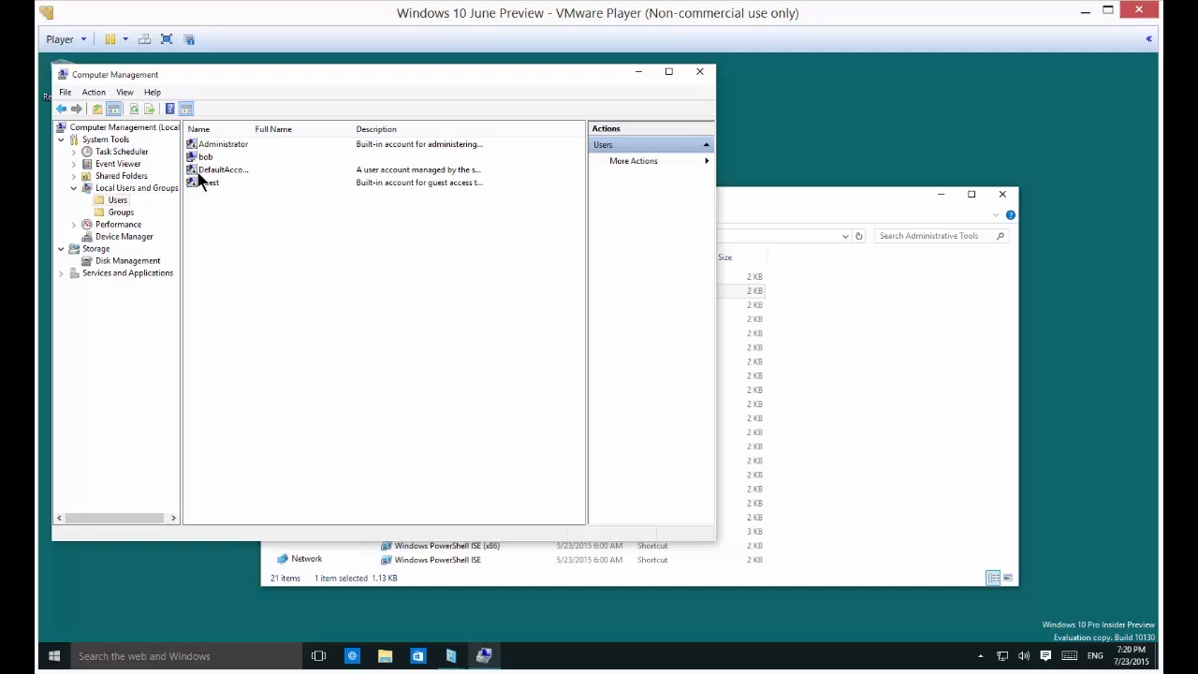
mouse_move(201, 159)
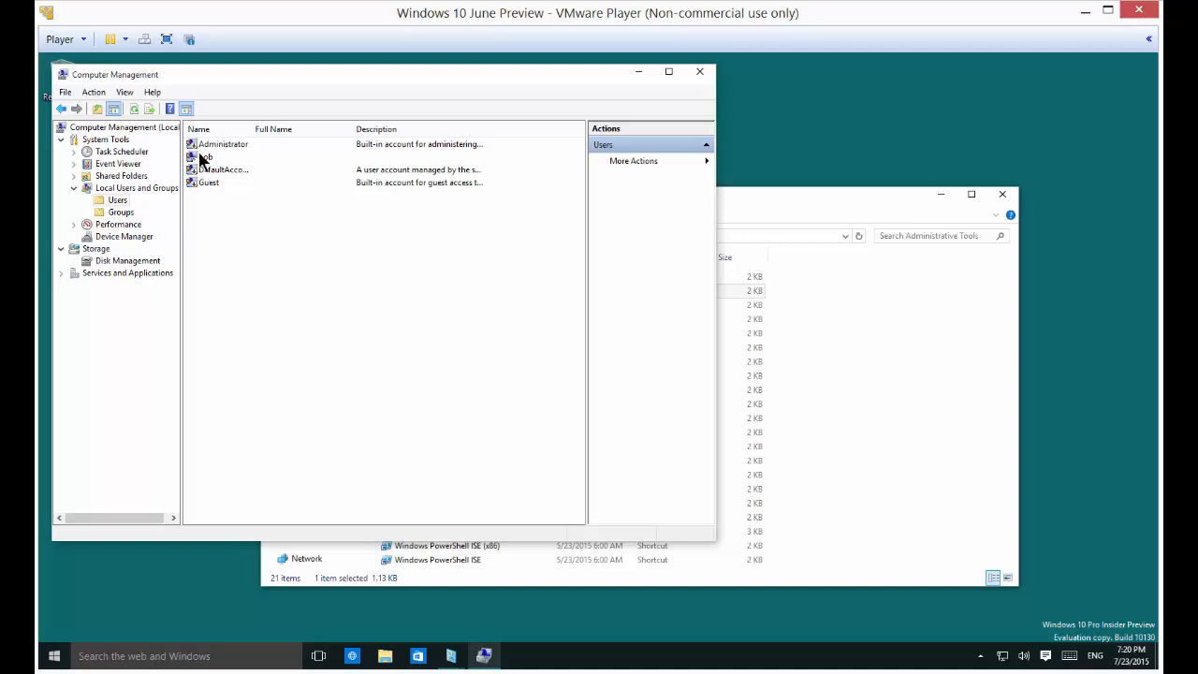
click(223, 143)
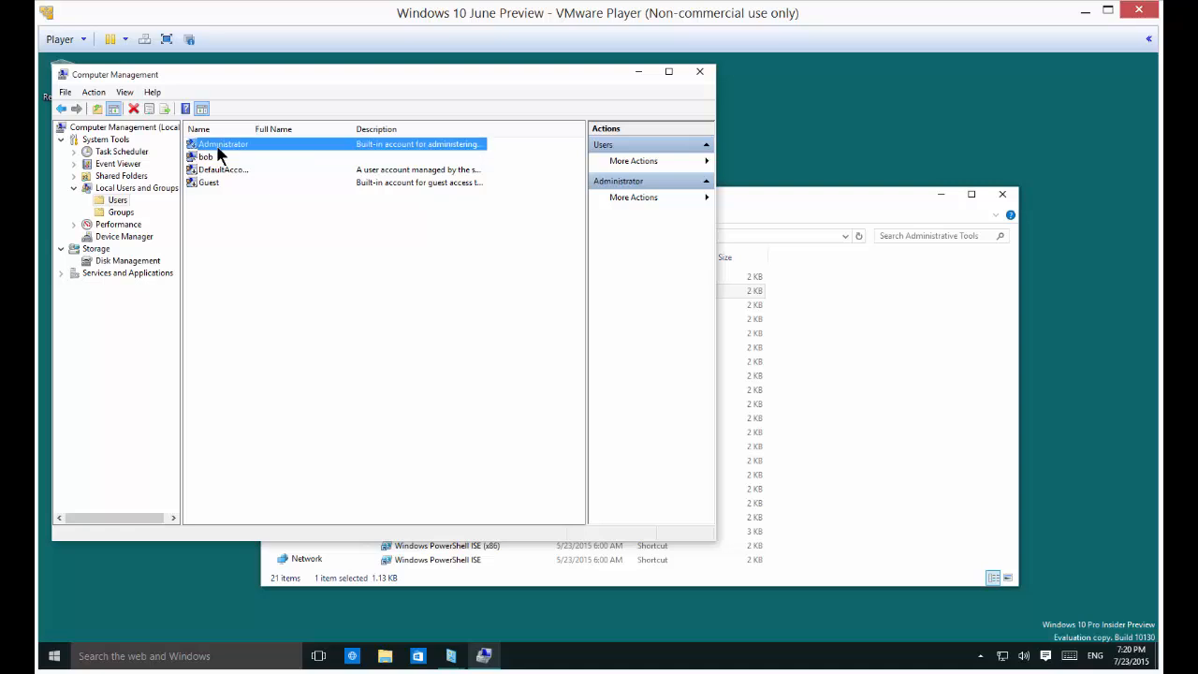
right_click(223, 144)
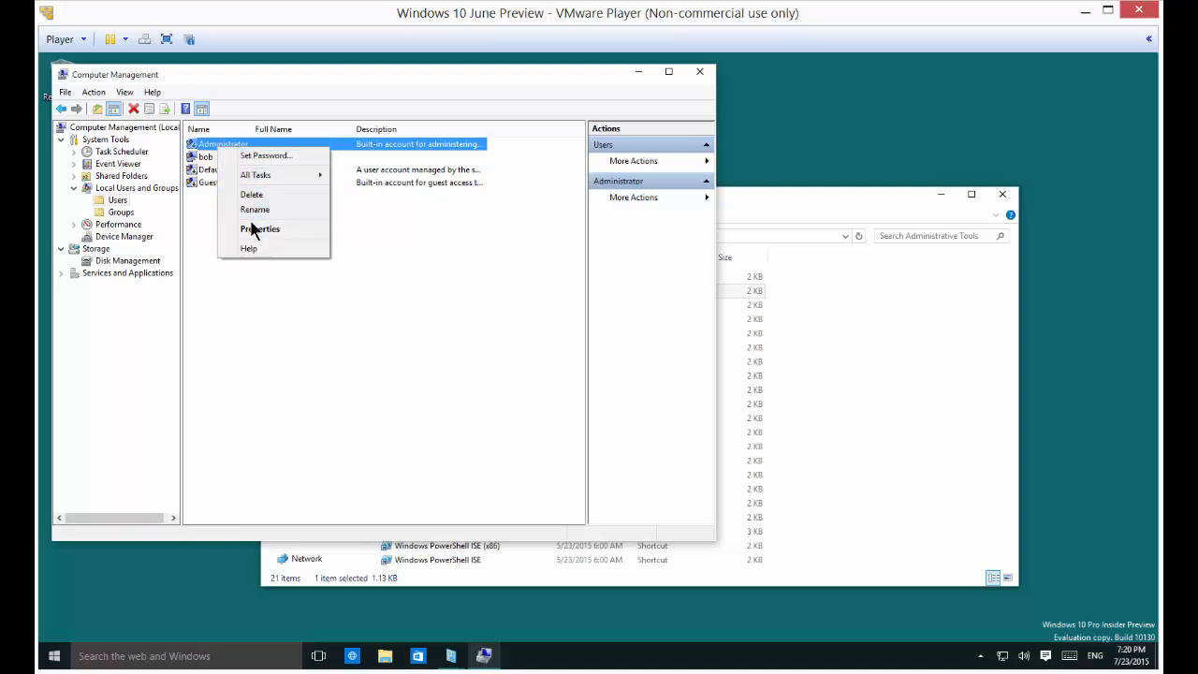
Step: Uncheck 'Account is disabled' in Administrator's Properties, confirm, and reopen its context menu
click(260, 228)
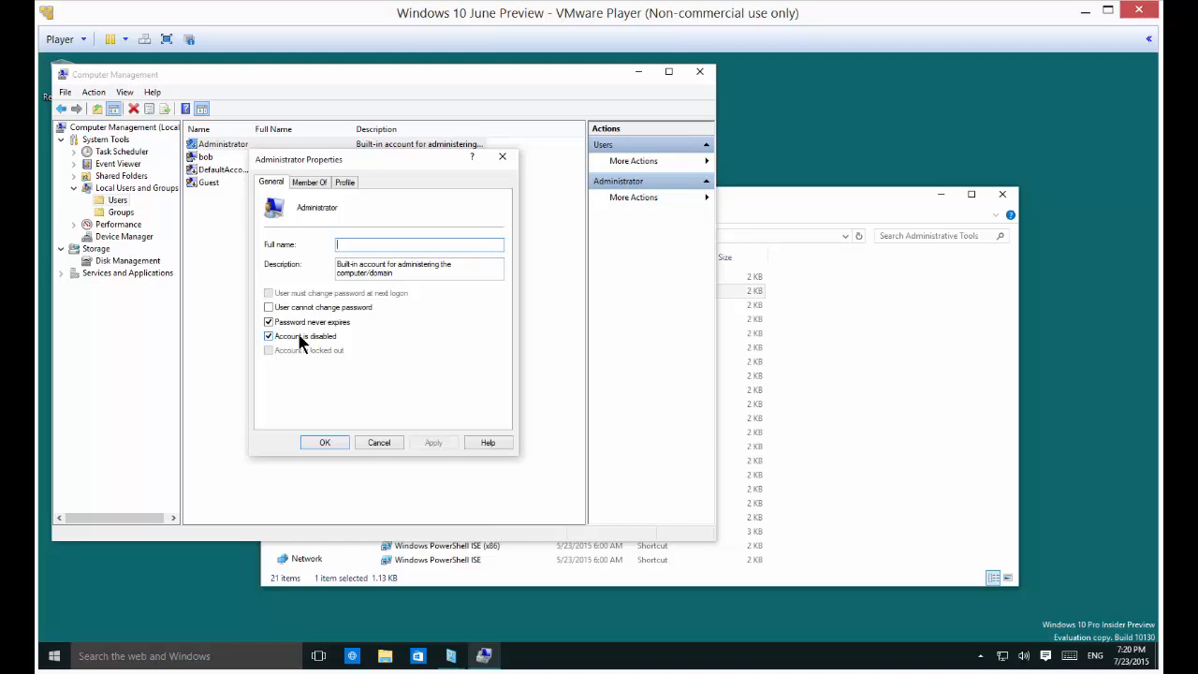
click(269, 336)
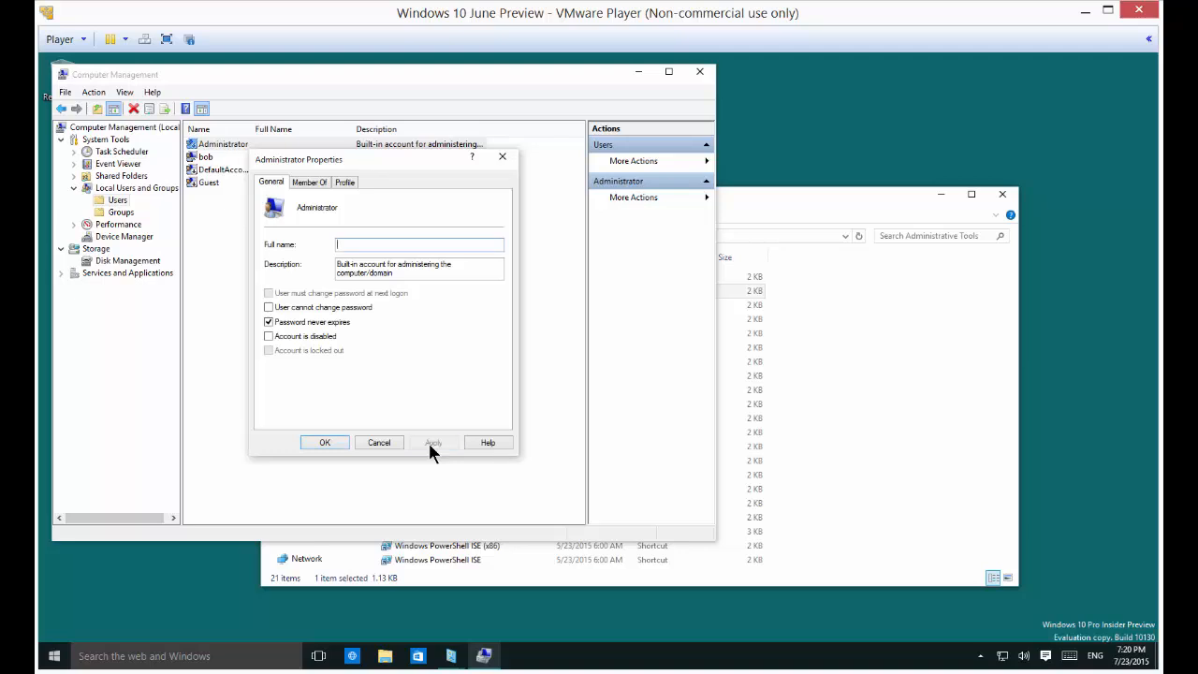
click(324, 442)
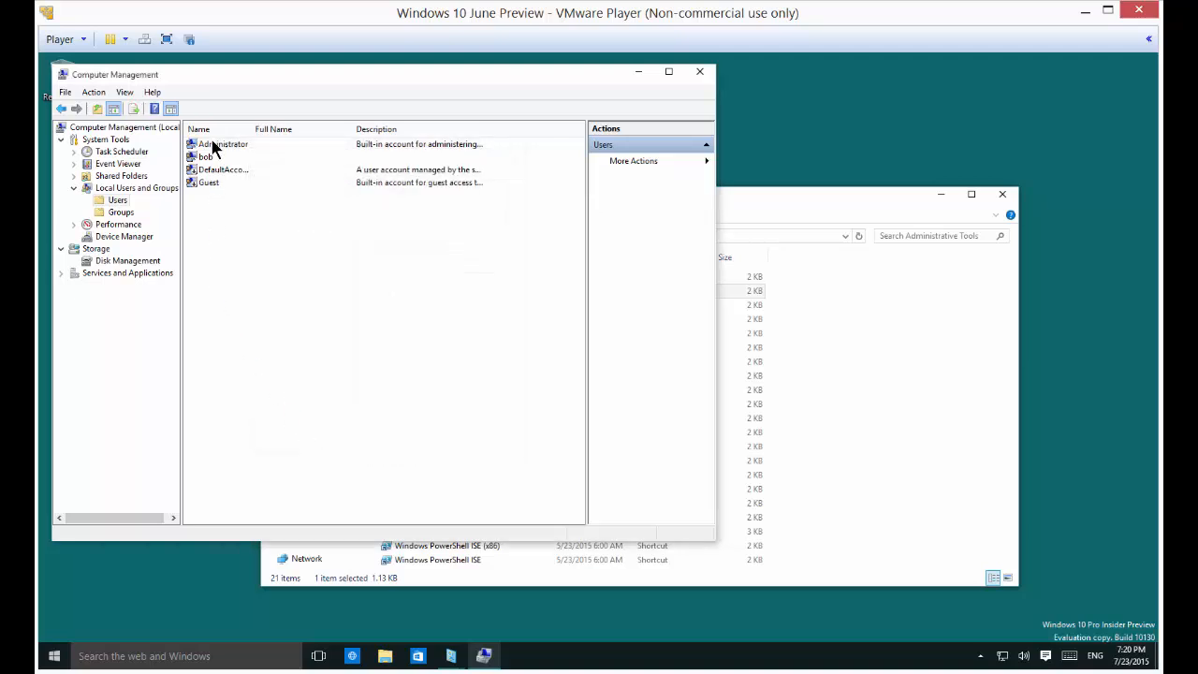
right_click(222, 144)
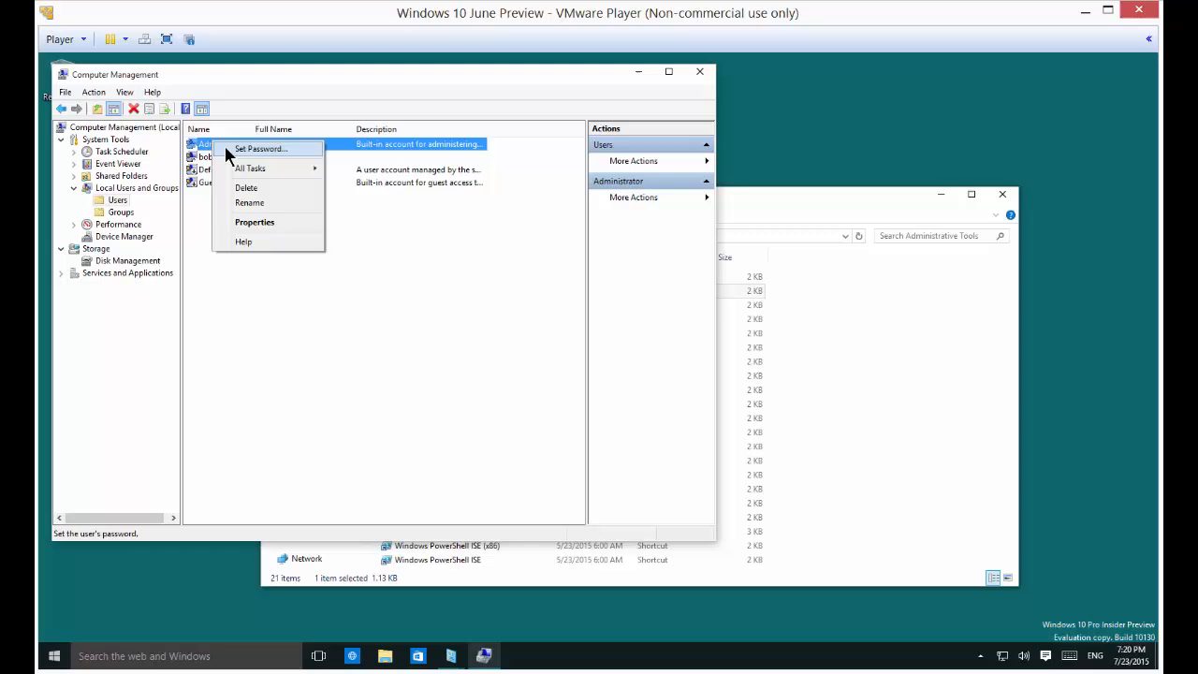
Step: Set and confirm a new Administrator password via Set Password, proceeding past the warning
click(260, 147)
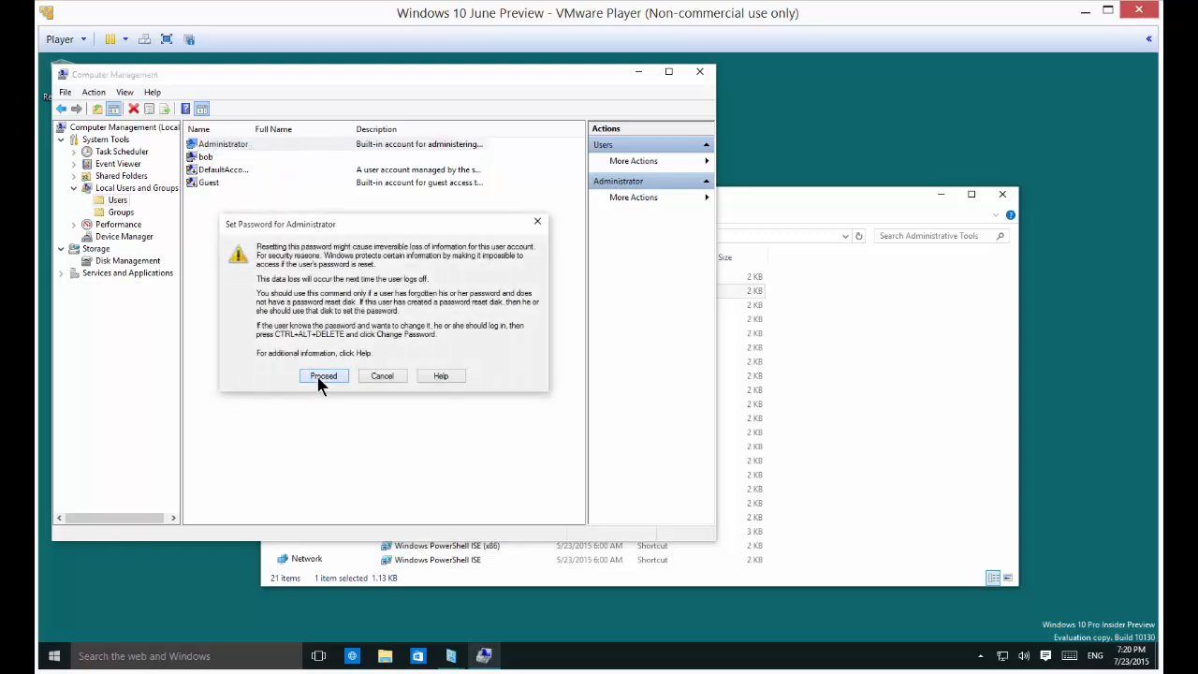
click(322, 375)
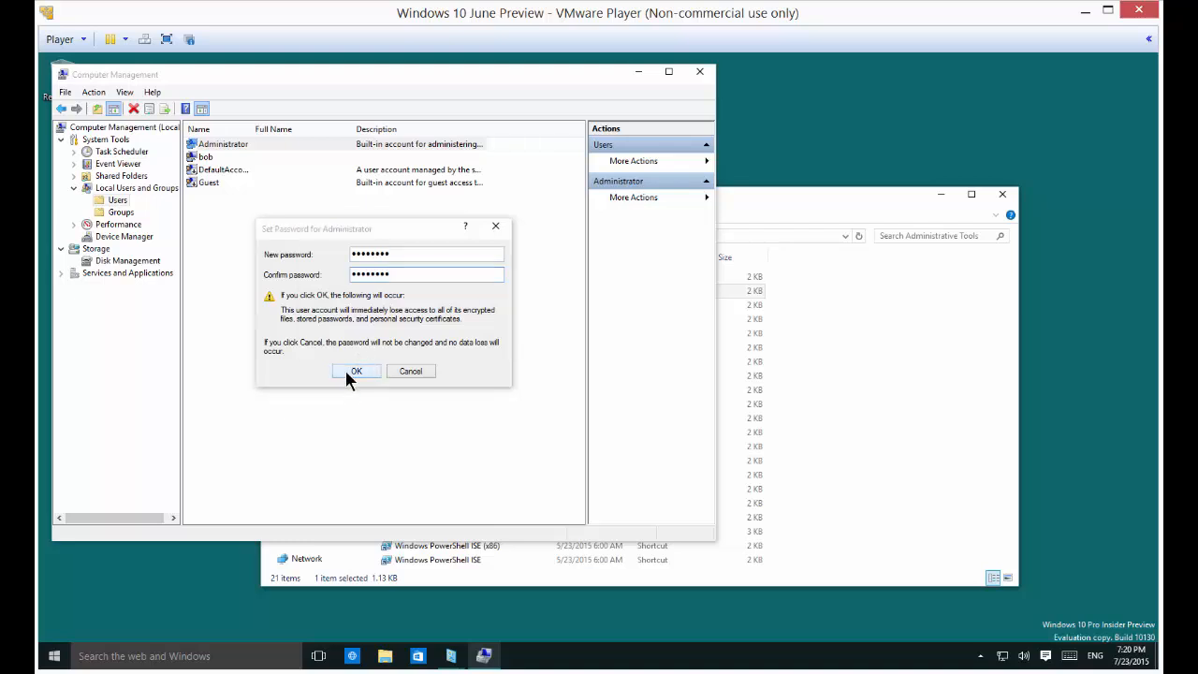
click(355, 371)
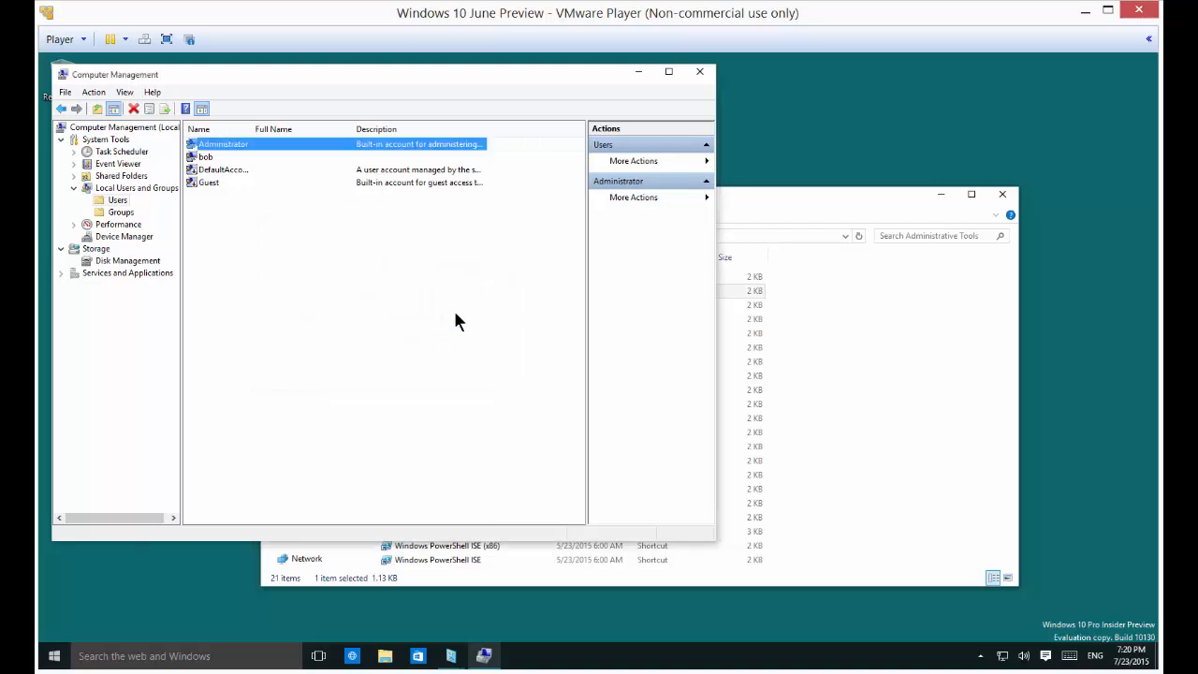
mouse_move(55, 655)
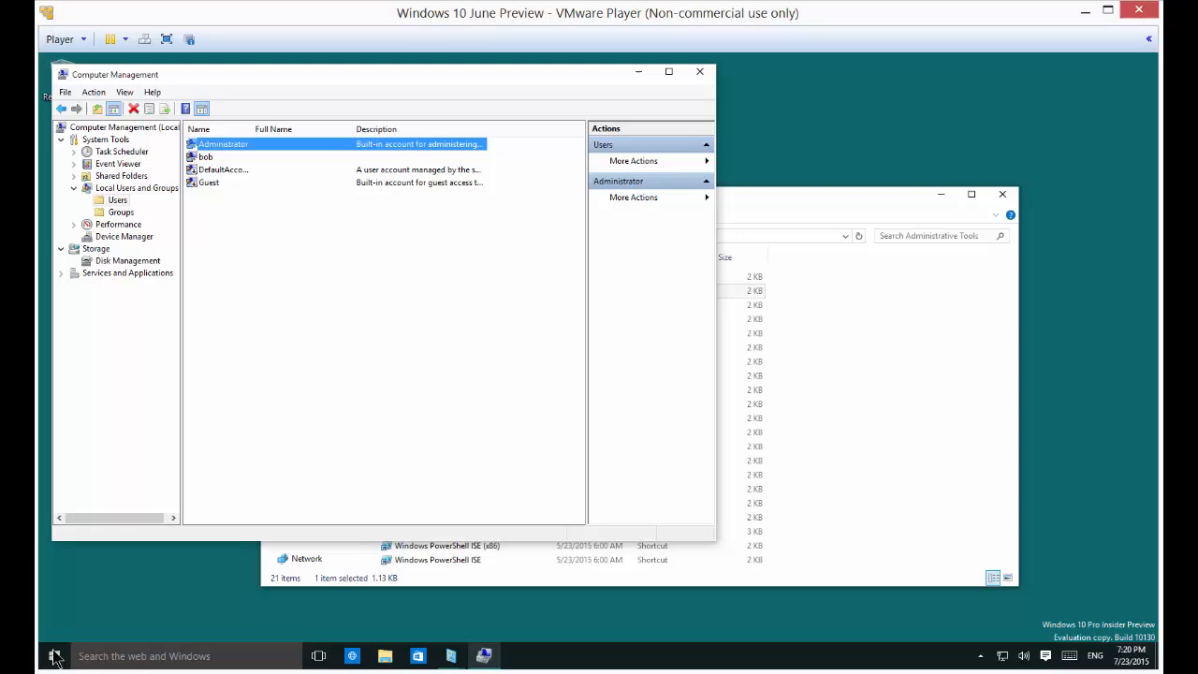
Step: Sign out from the Start menu and dismiss the explorer.exe error dialog
click(54, 655)
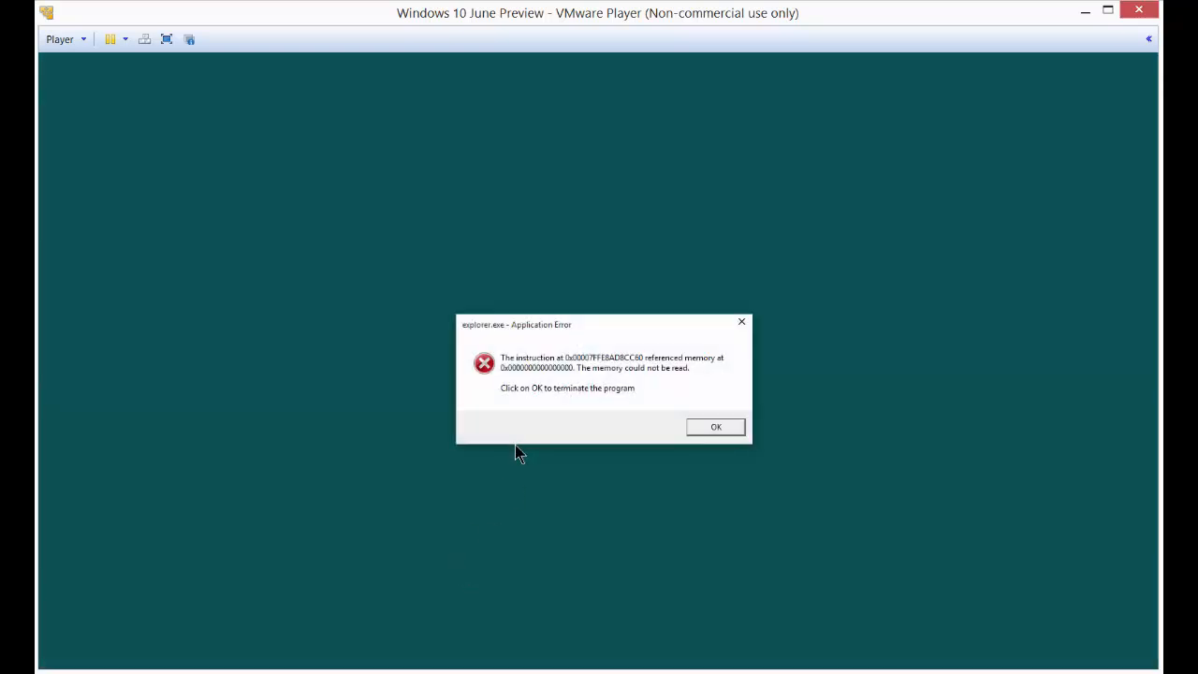
click(715, 426)
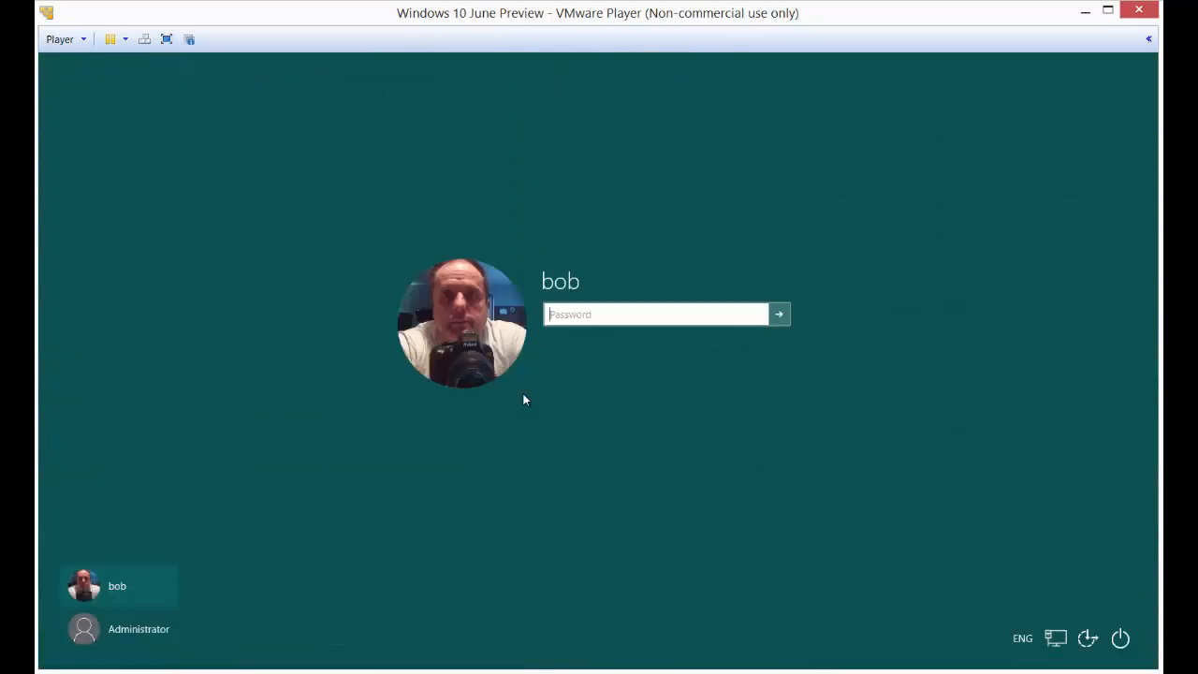
mouse_move(138, 628)
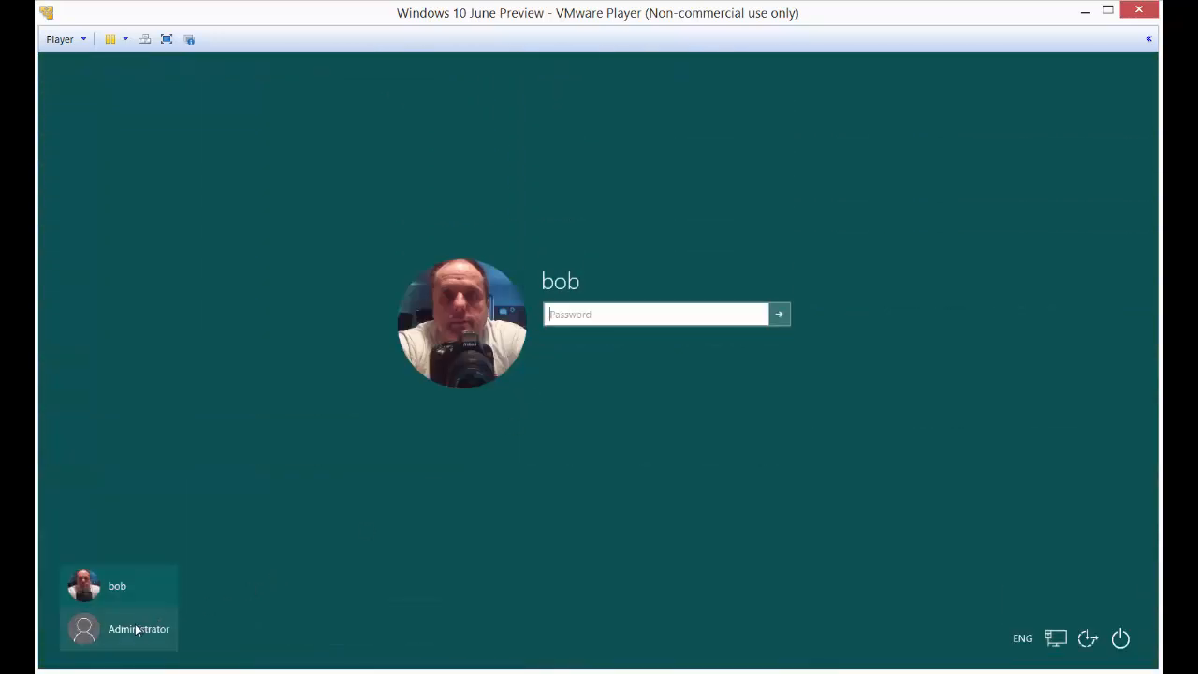
Step: Select Administrator on the sign-in screen, enter its password, and submit
click(138, 629)
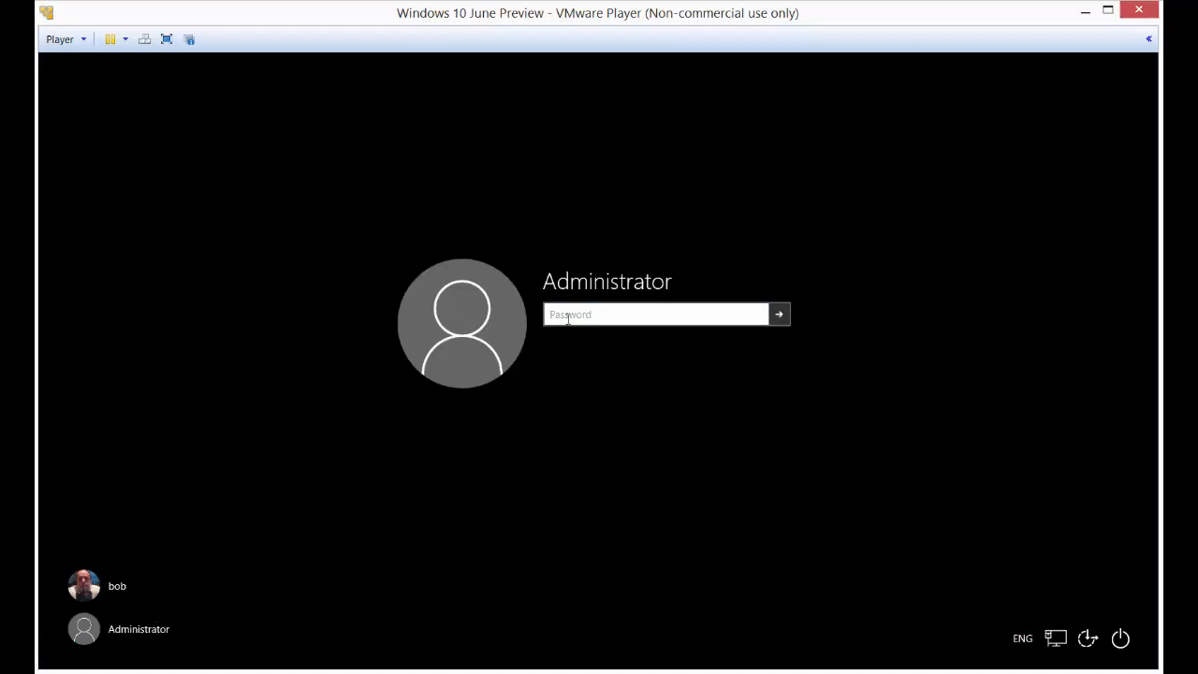
text(**)
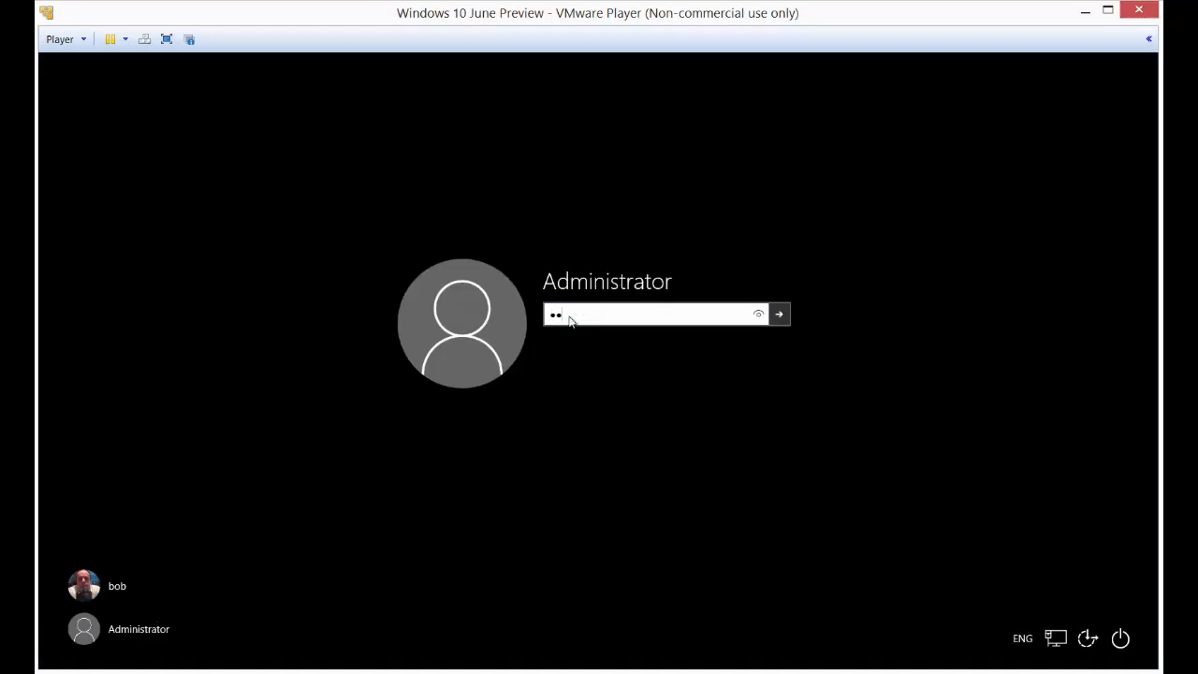
click(778, 314)
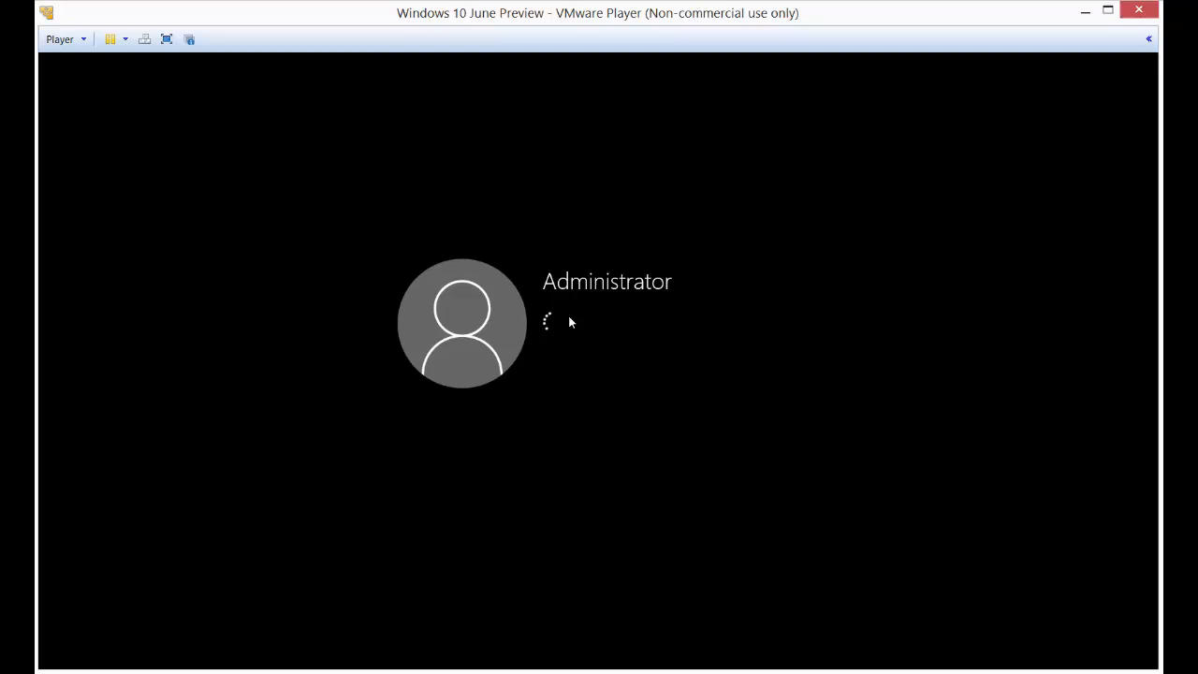